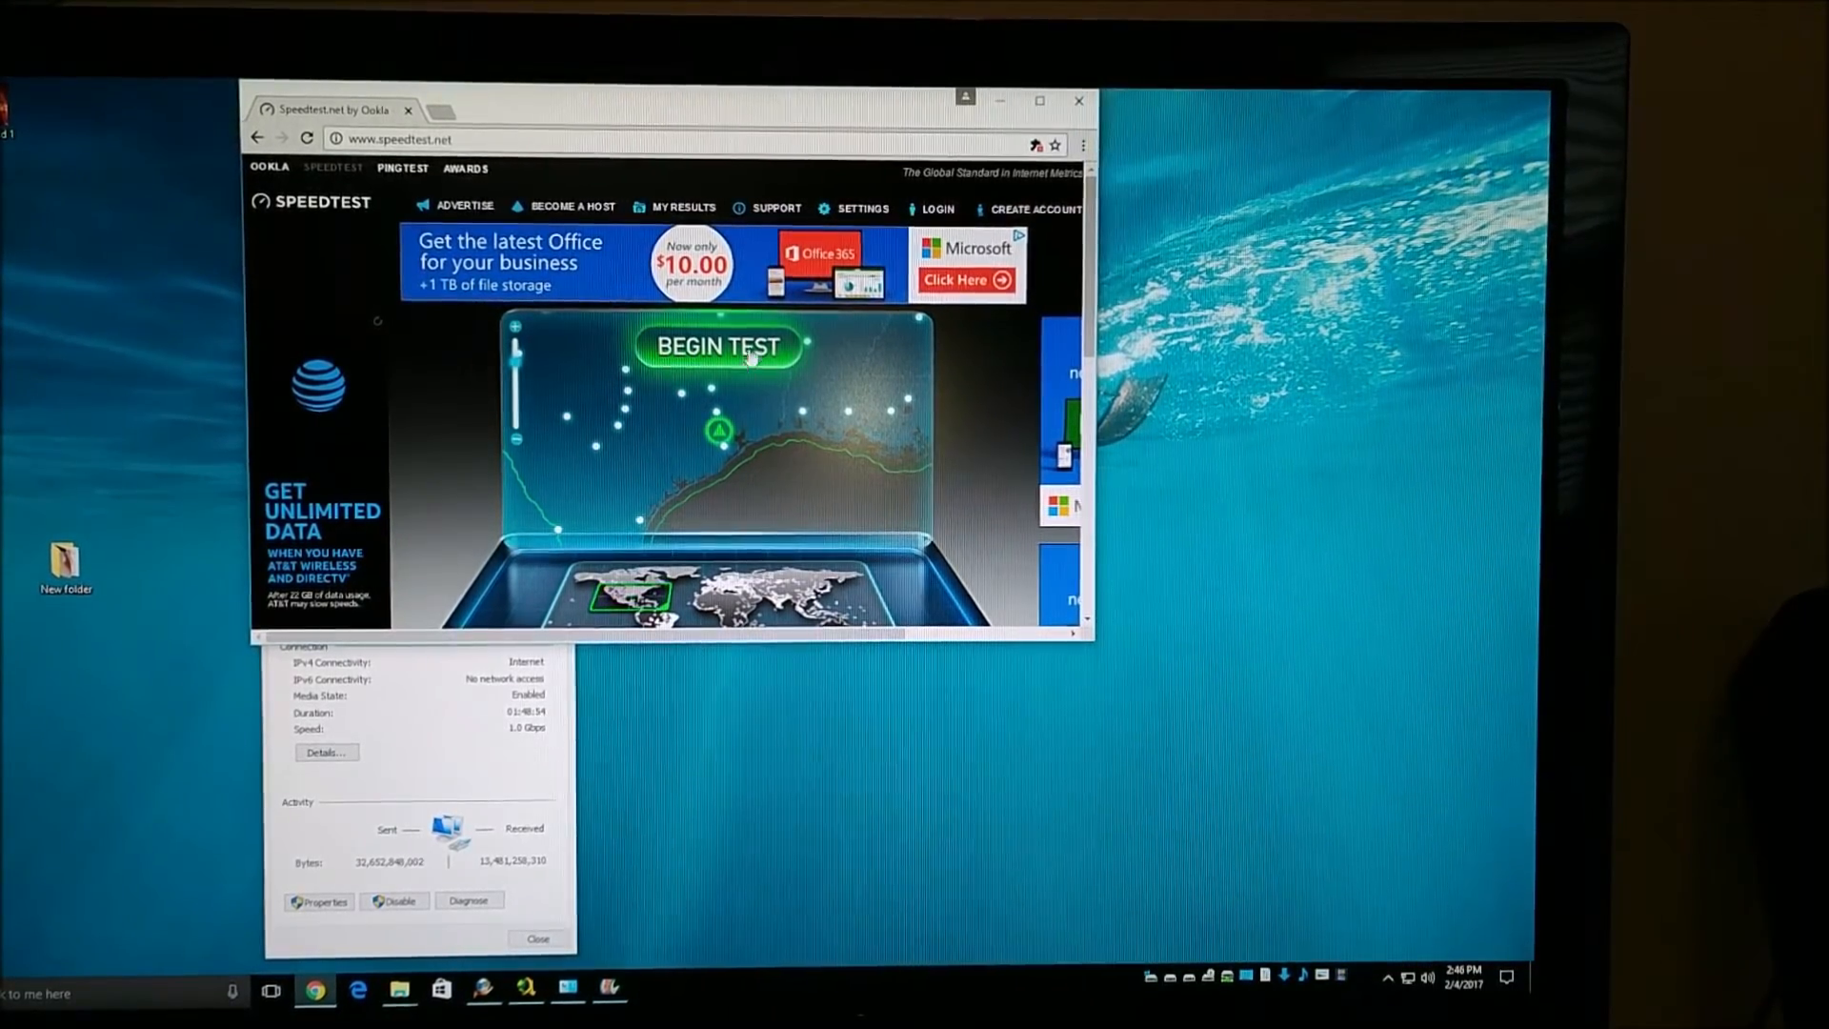
Start a new Speedtest.net run on the second PC to measure the powerline adapter connection.
{"action": "left_click", "coordinate": [716, 345]}
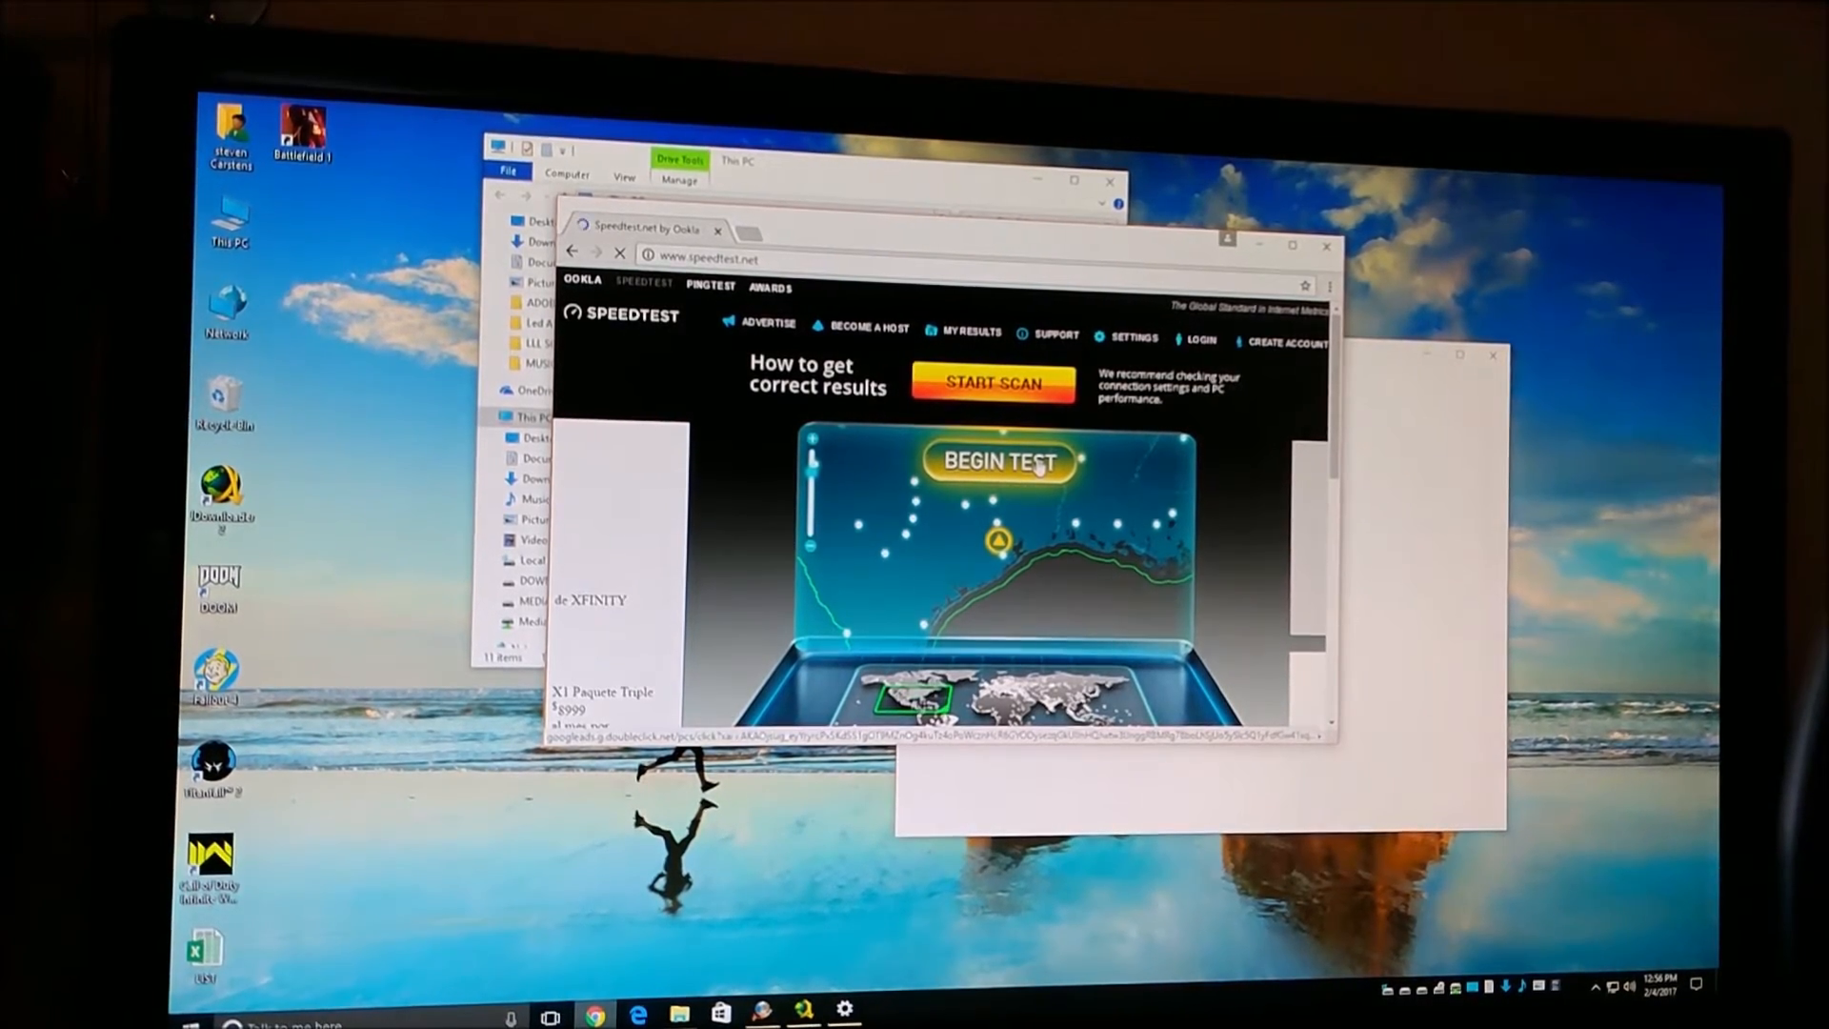
{"action": "left_click", "coordinate": [996, 461]}
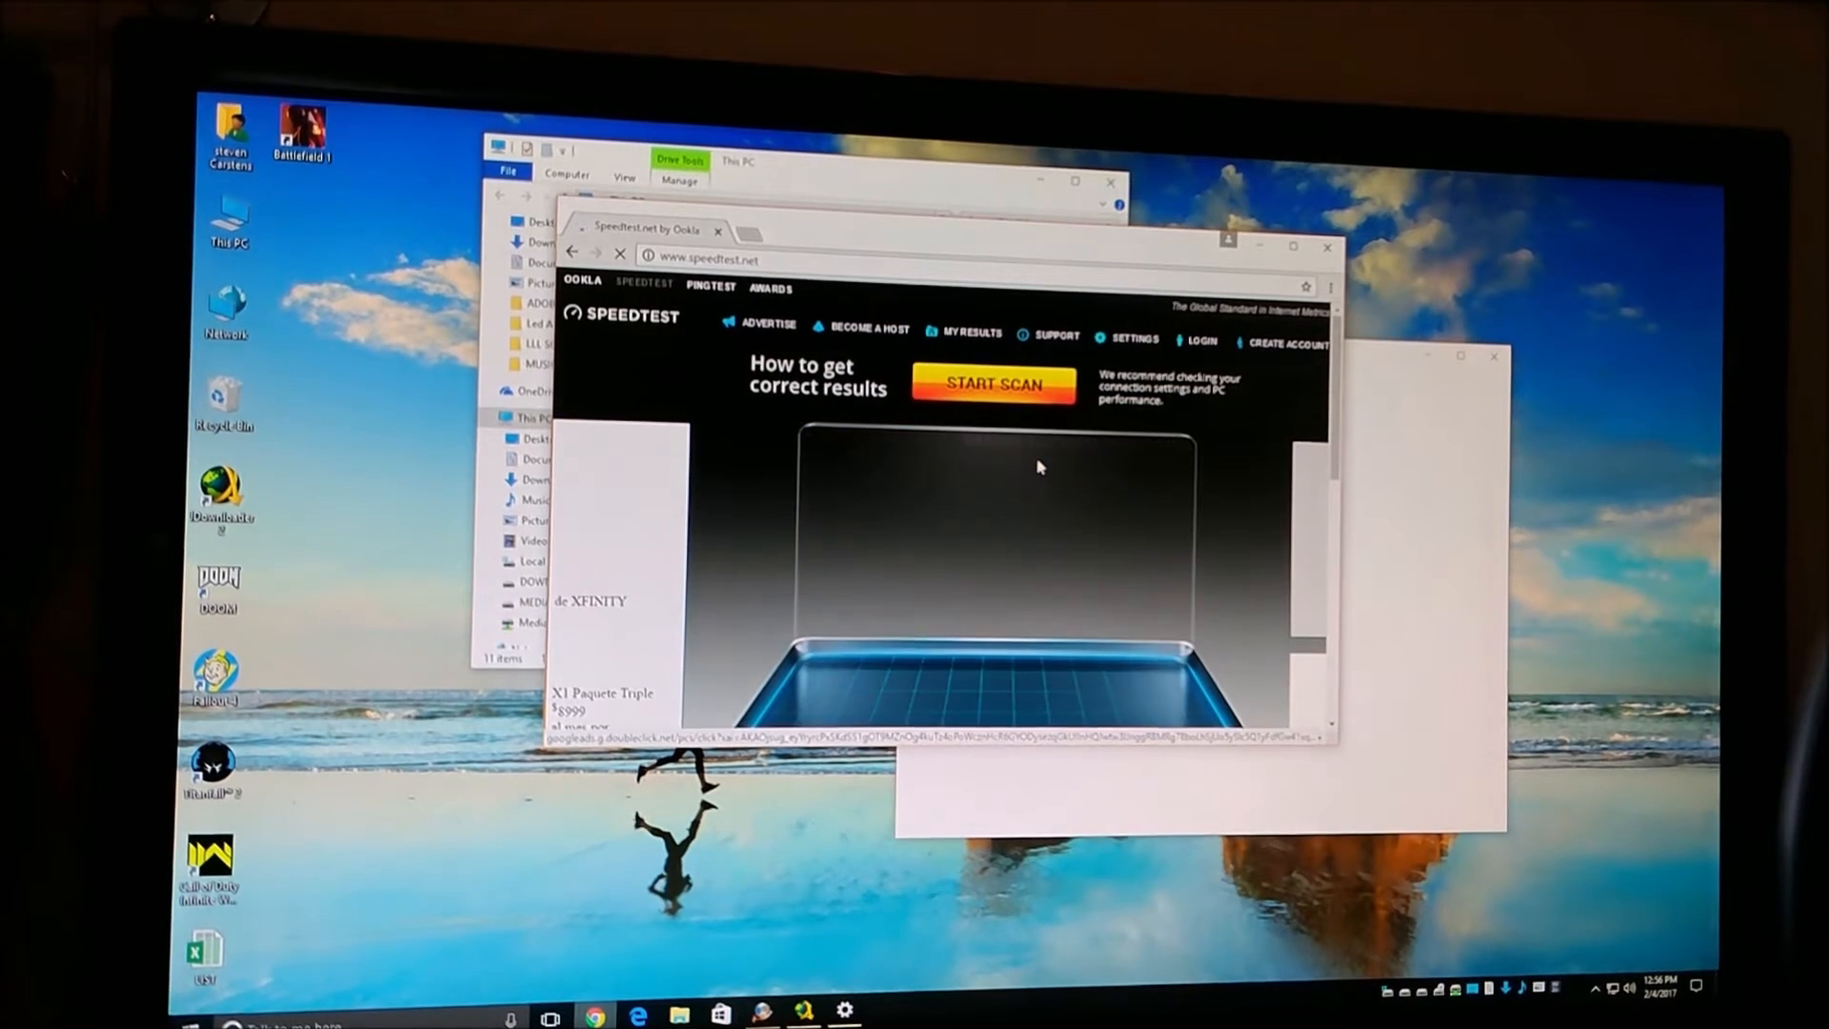